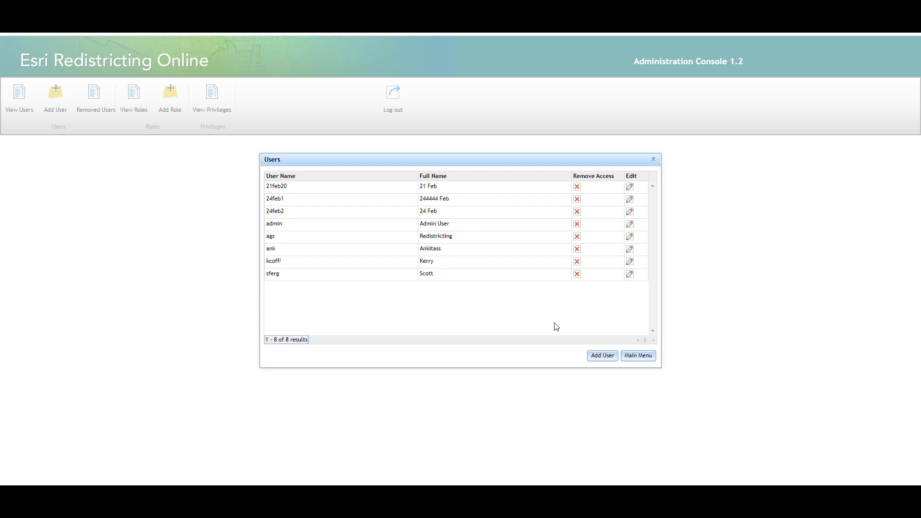
mouse_move(602, 324)
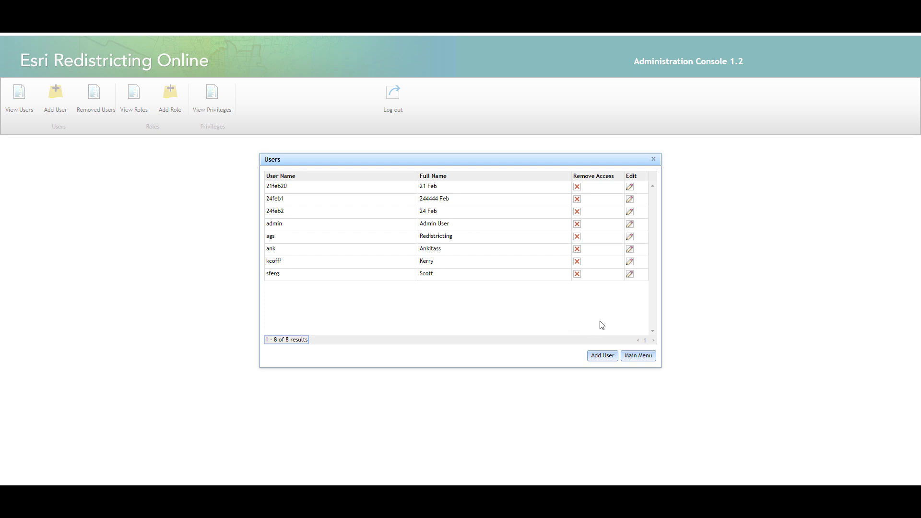
mouse_move(593, 290)
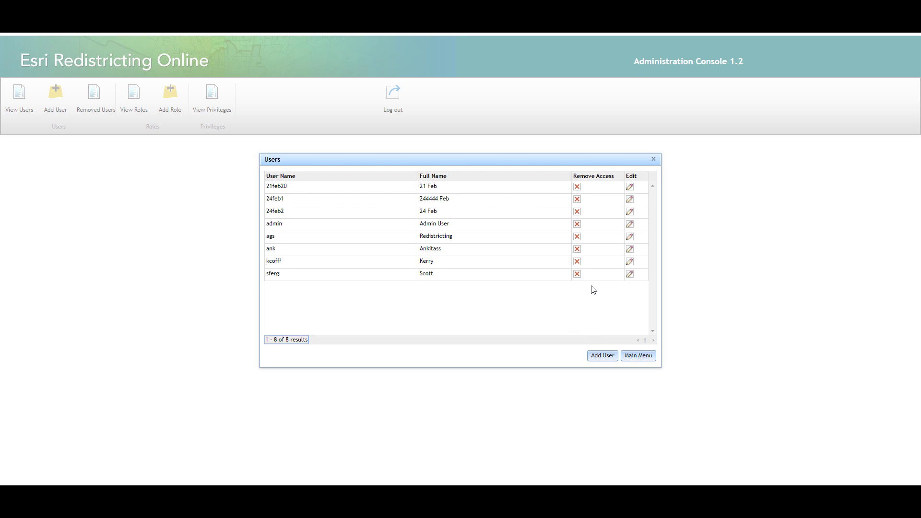
mouse_move(601, 316)
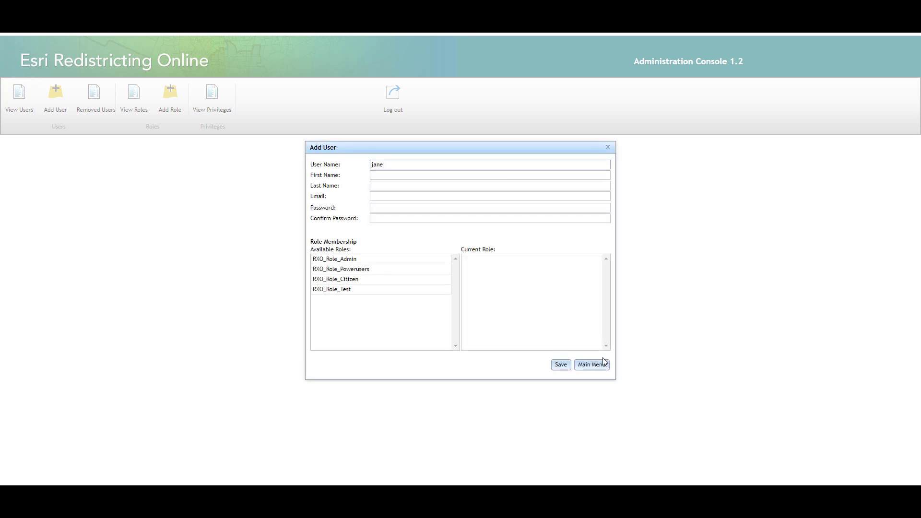
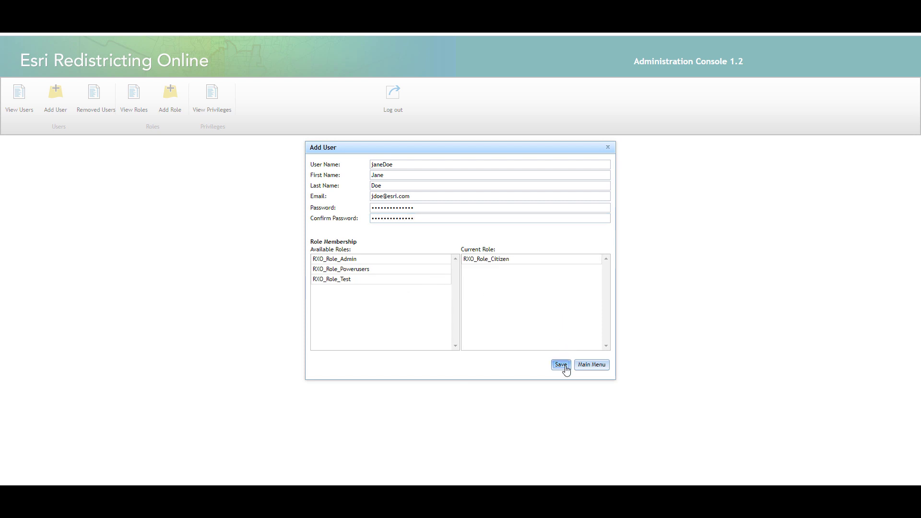
click(560, 364)
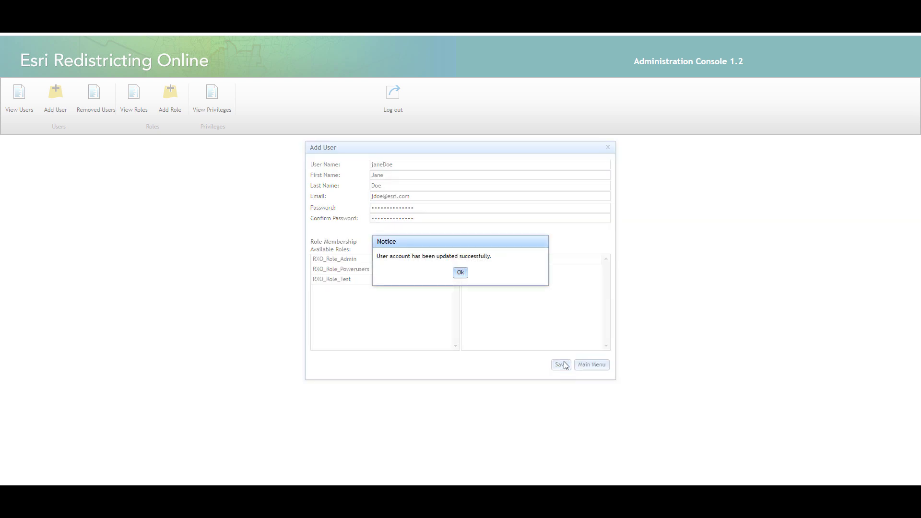
click(460, 272)
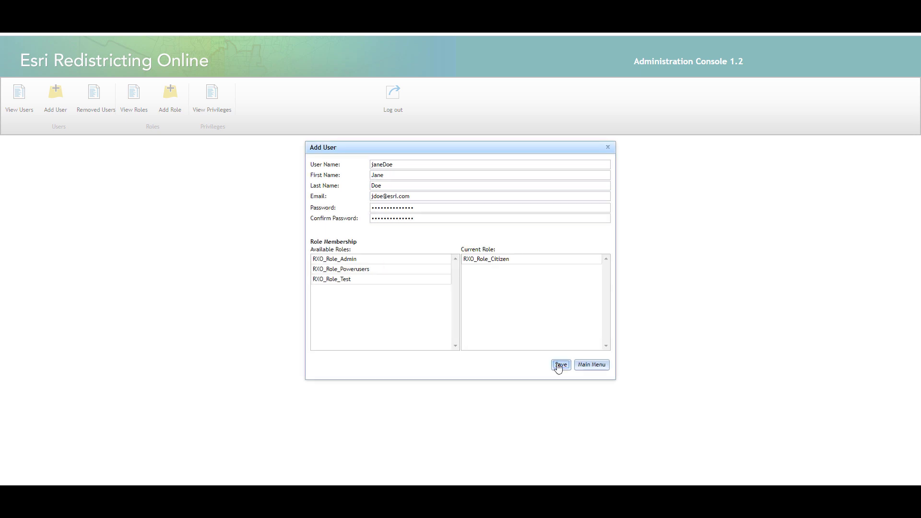
click(558, 365)
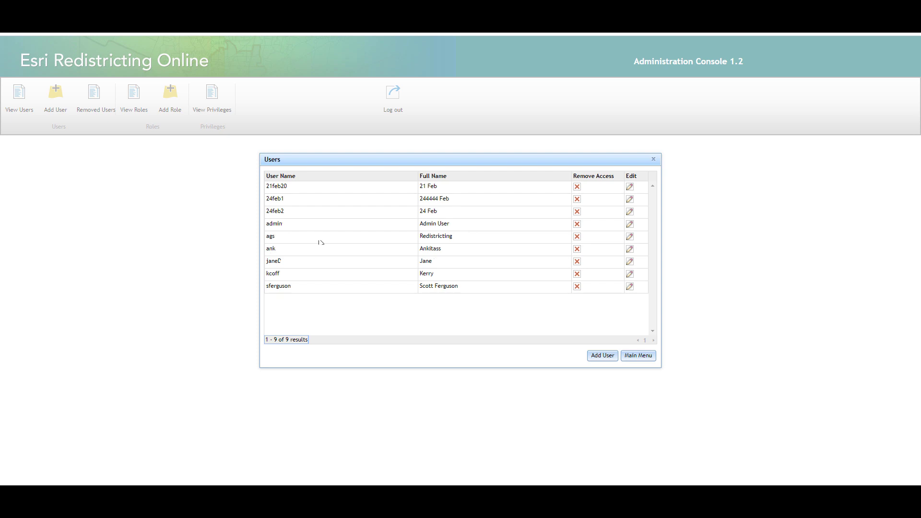
click(630, 261)
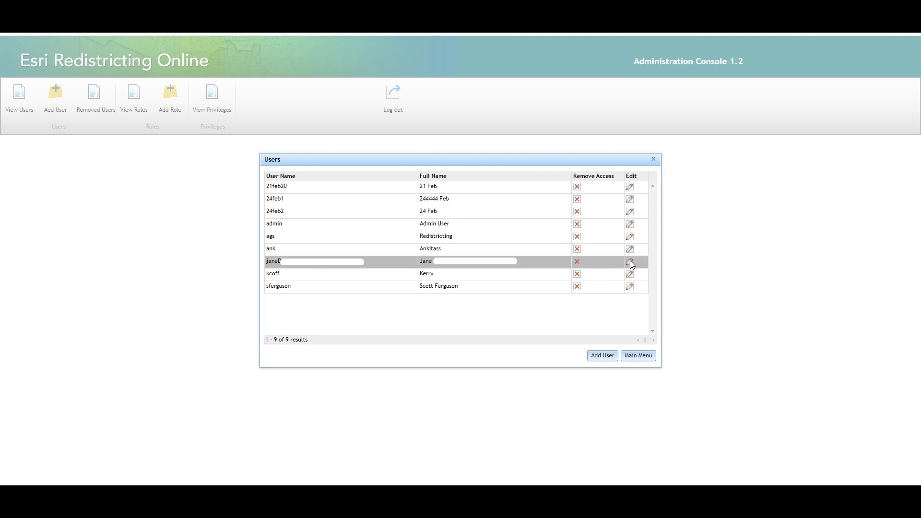
click(630, 262)
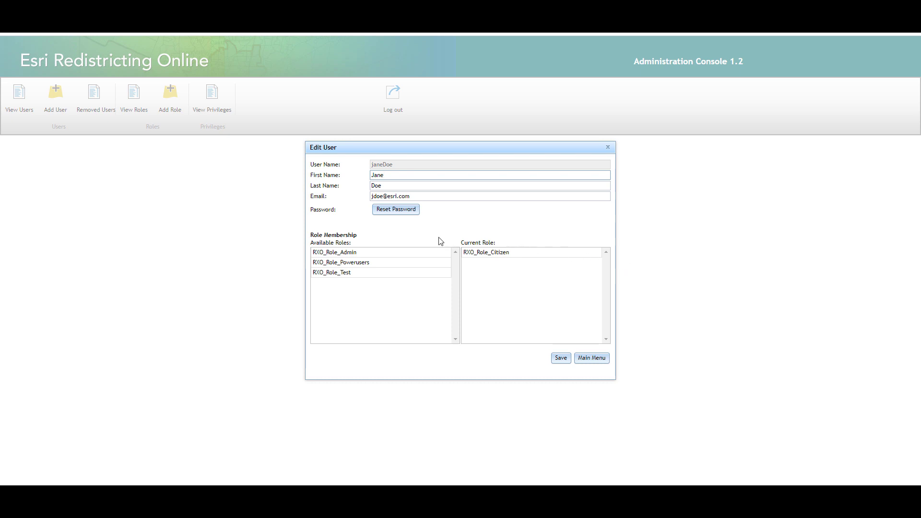
click(395, 209)
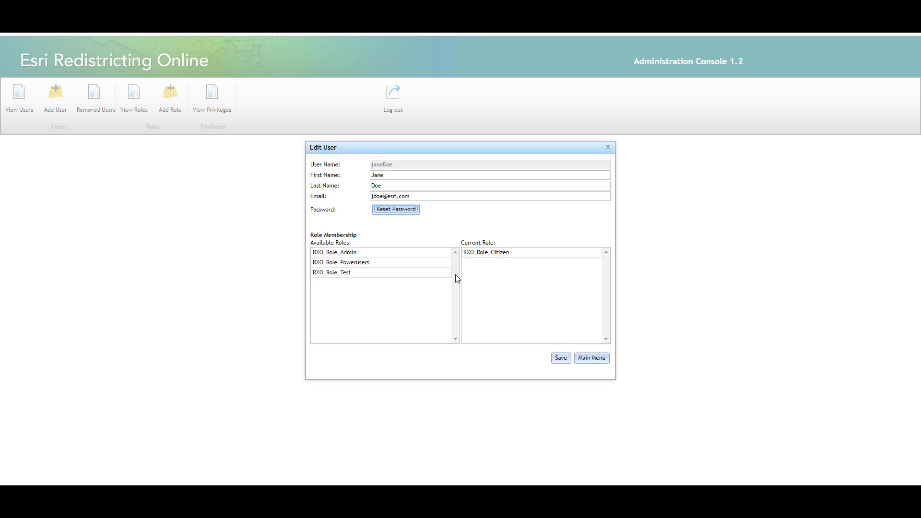
double_click(486, 252)
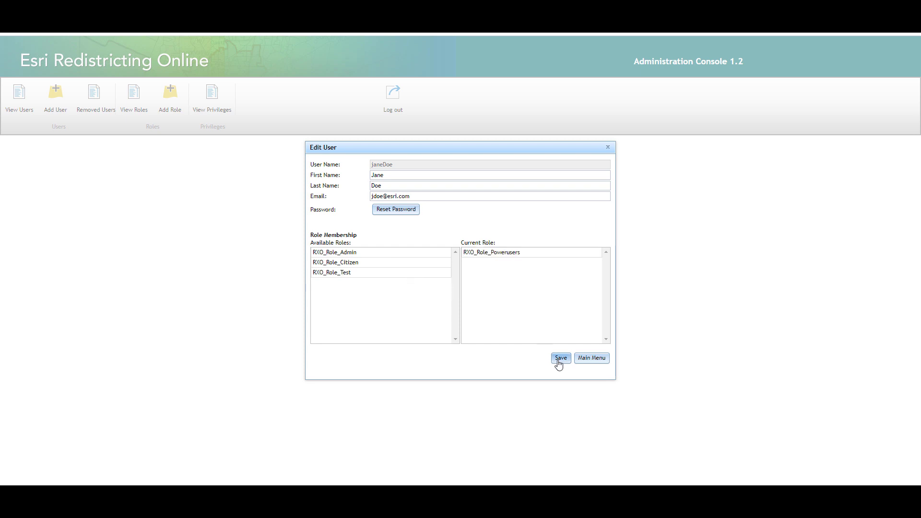
click(559, 358)
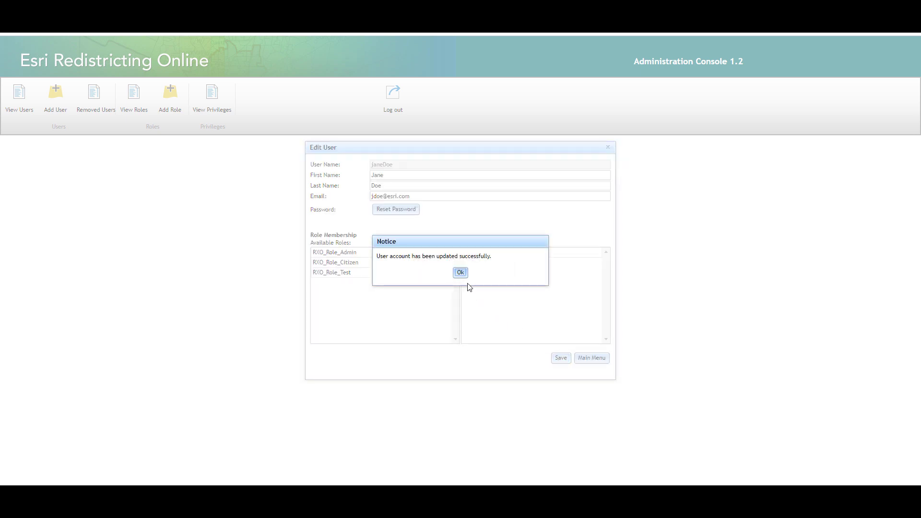
click(460, 272)
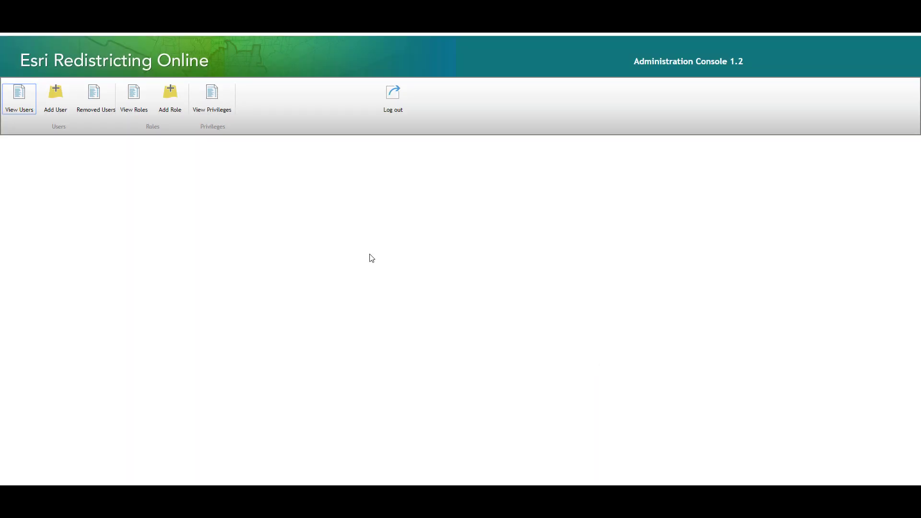
Review the Roles list, then start a new role with Add Role.
click(133, 98)
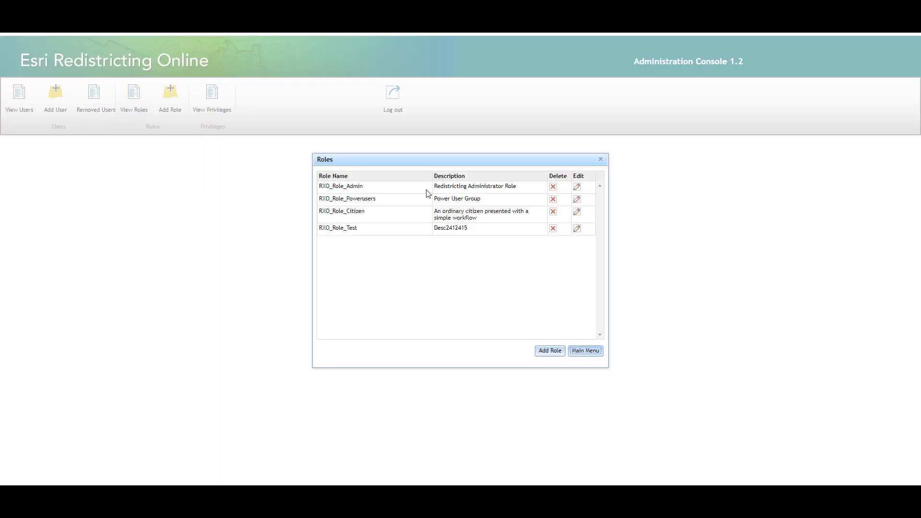
mouse_move(514, 301)
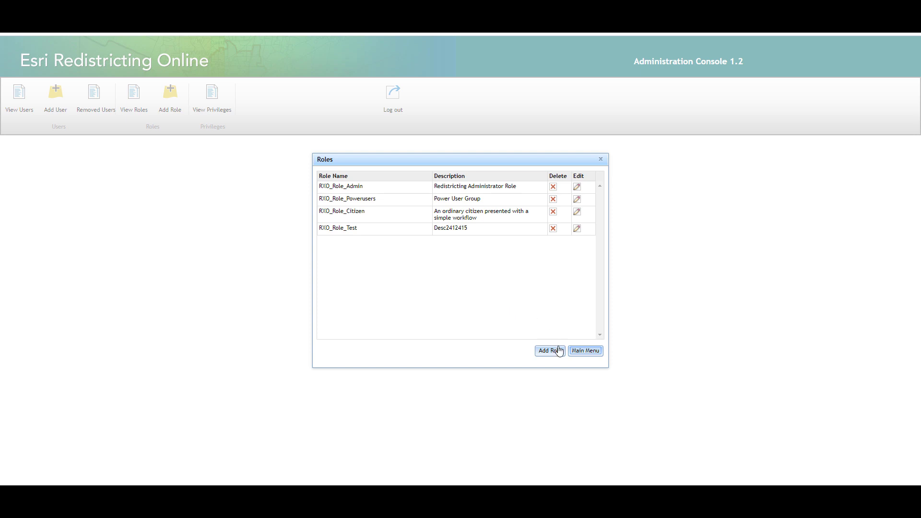
click(550, 351)
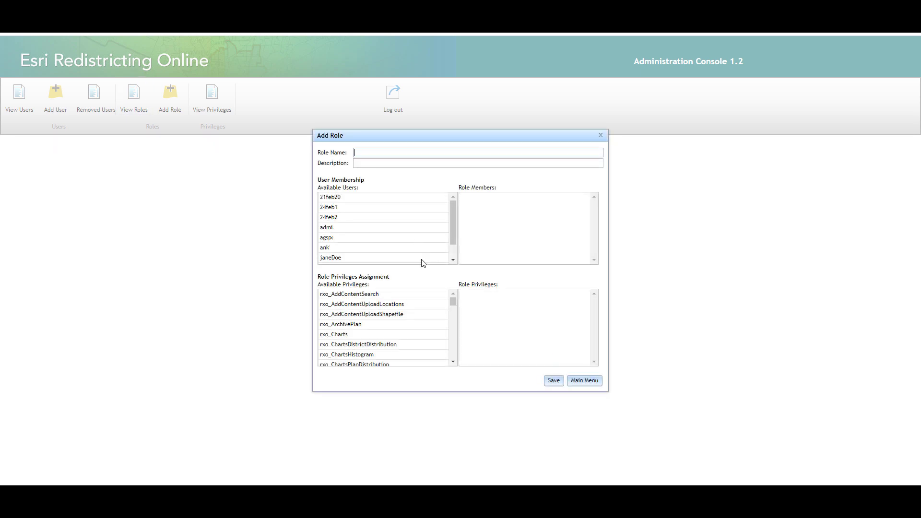
mouse_move(584, 380)
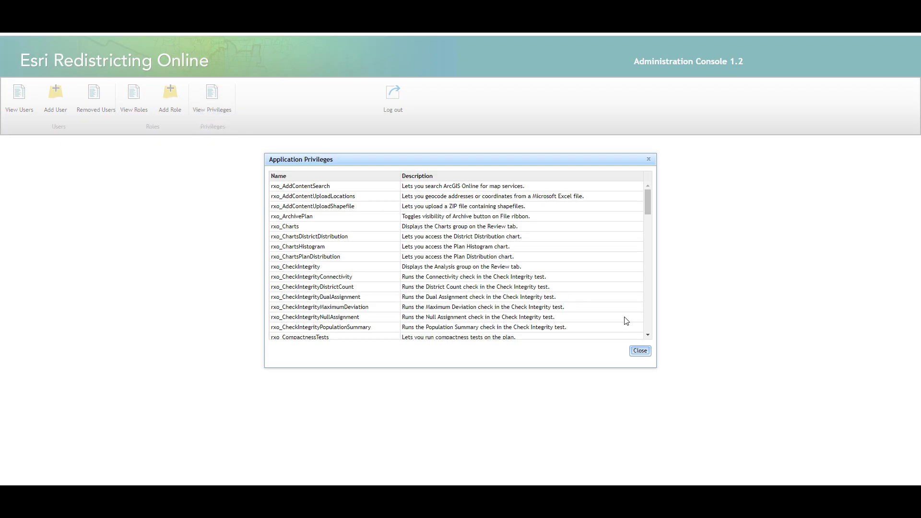
Scroll through the Application Privileges list and their descriptions.
scroll(down, 3)
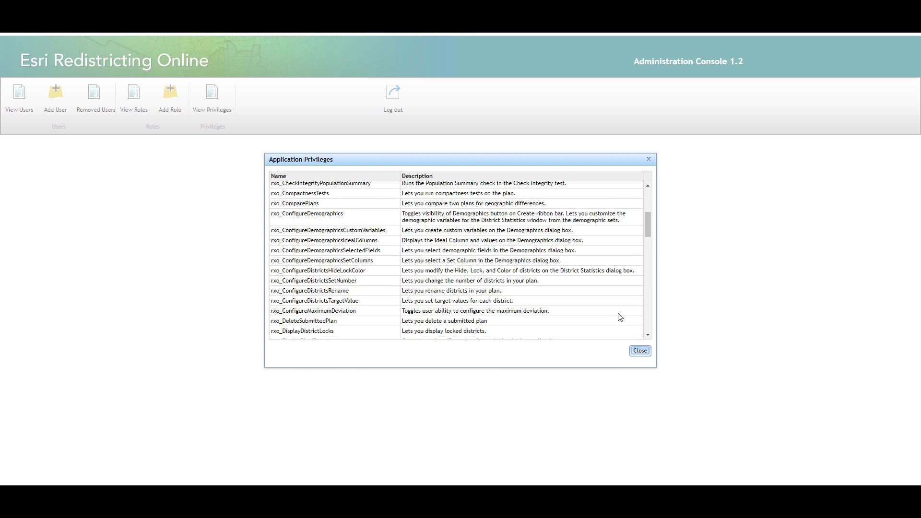
scroll(down, 3)
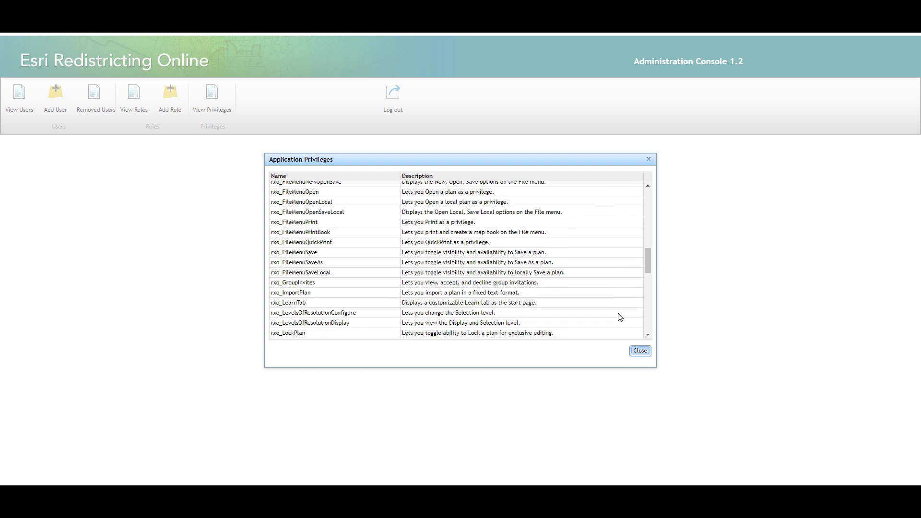
scroll(down, 3)
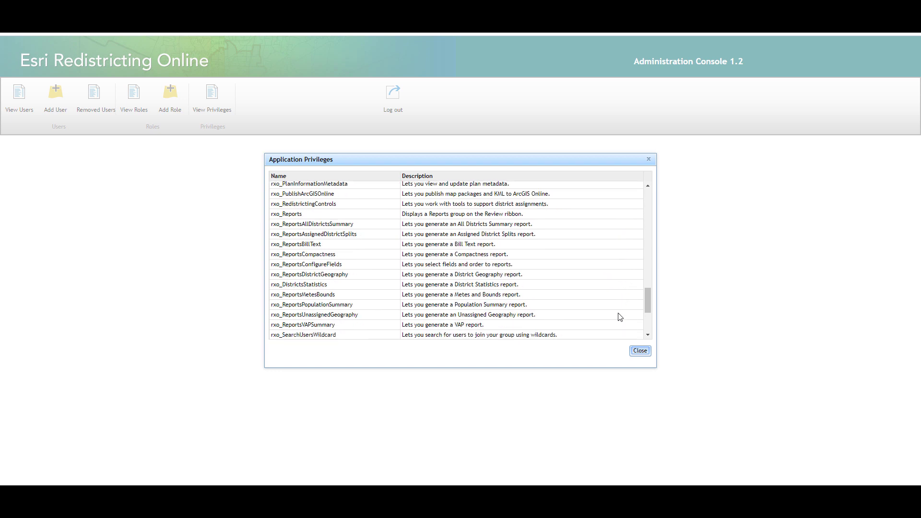